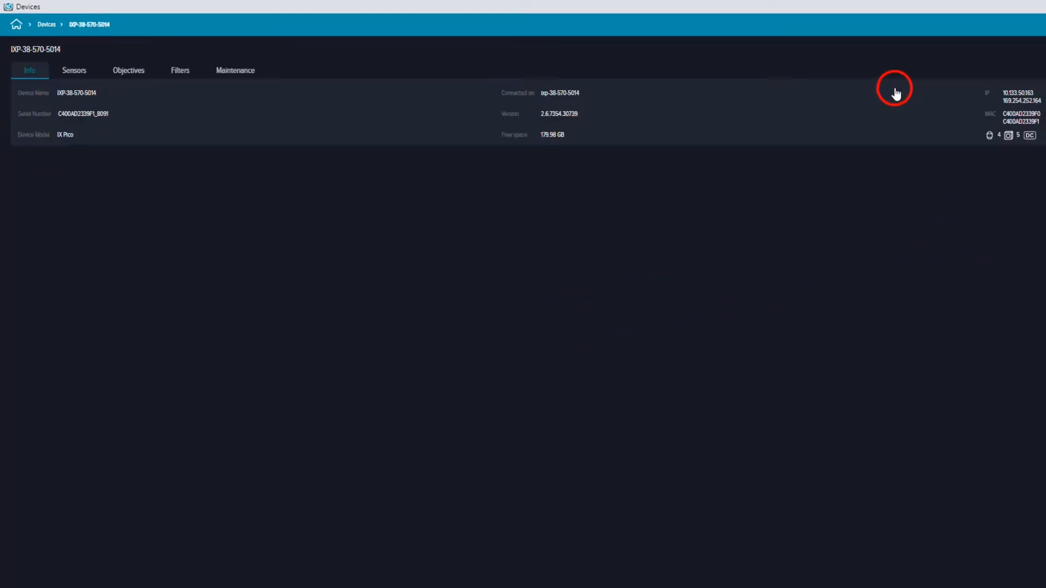
# Go to the Devices page to review the IXP-38-570-5014 device info
pyautogui.click(128, 70)
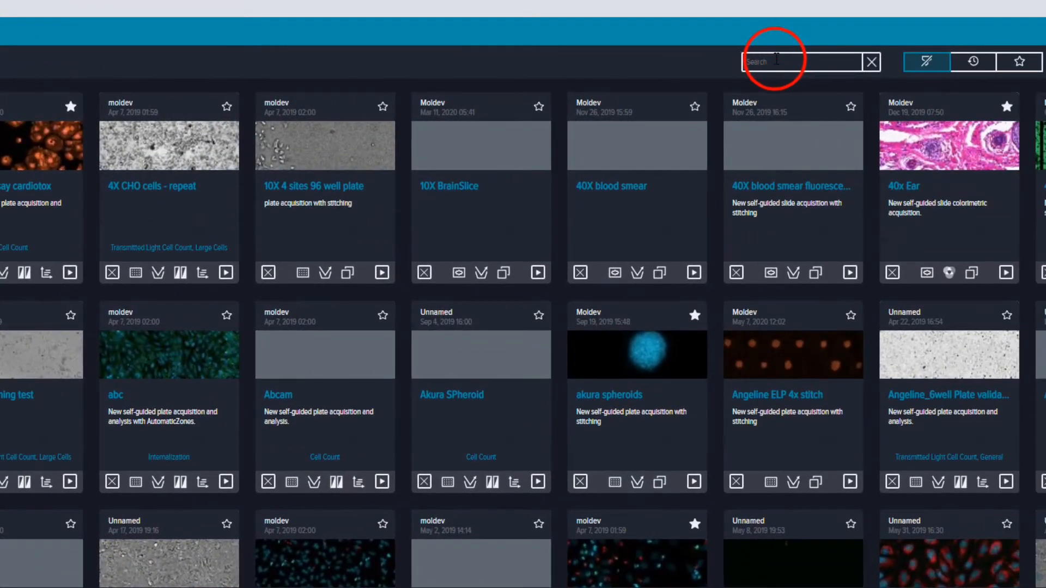
# Search the protocol library for 'test' to find Test Demo_DAPI Tx Red
pyautogui.write('test')
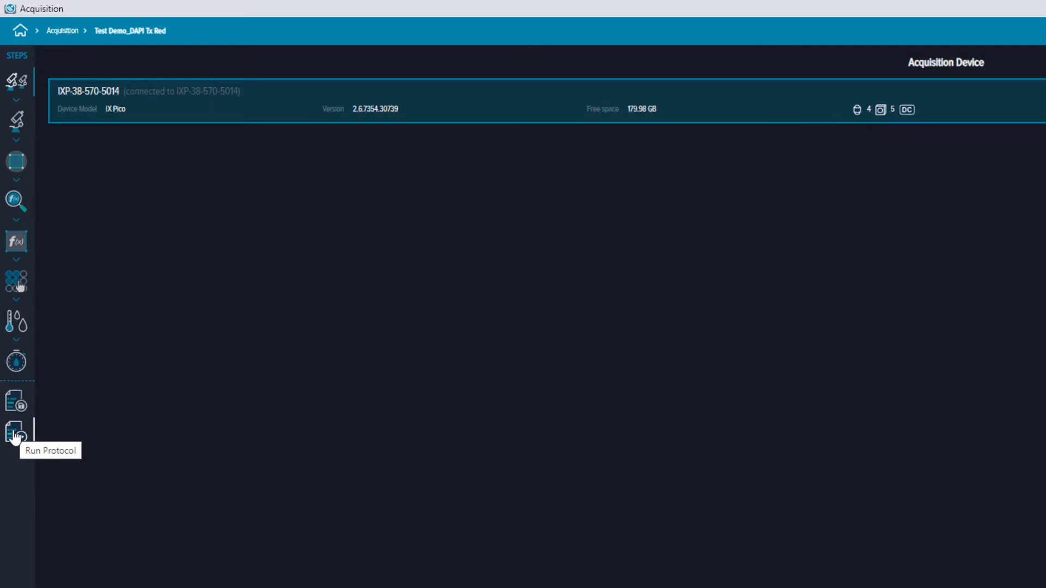
# Name the experiment 'Test' on the Run Protocol step and bring up the launch panel
pyautogui.click(17, 432)
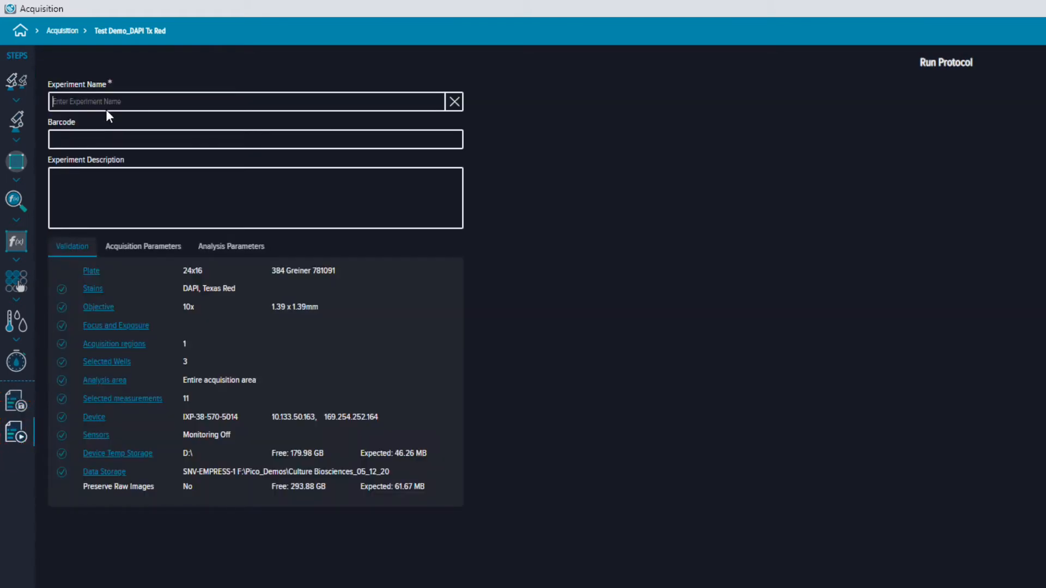
pyautogui.write('Test')
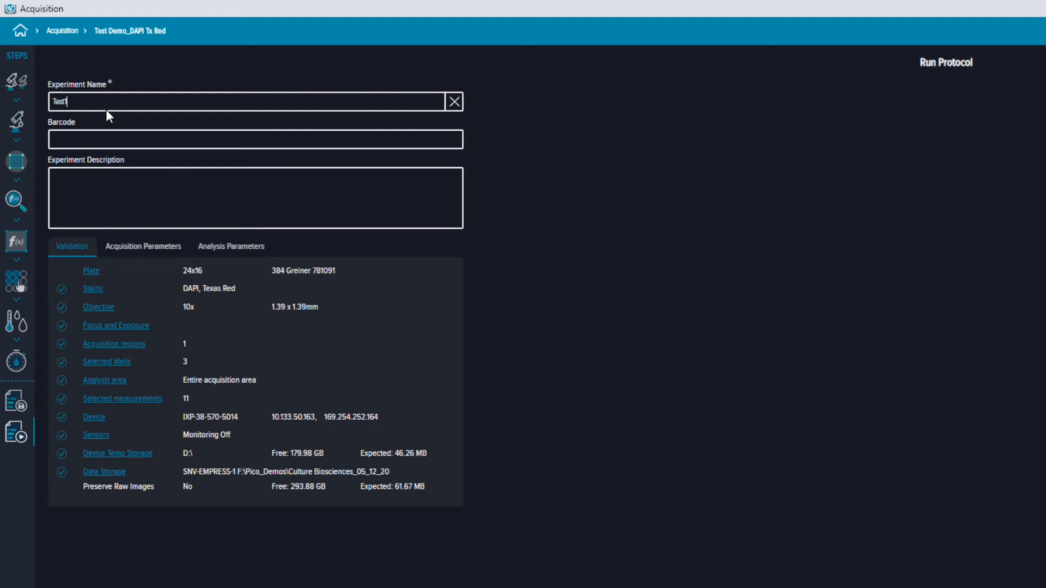
pyautogui.click(945, 62)
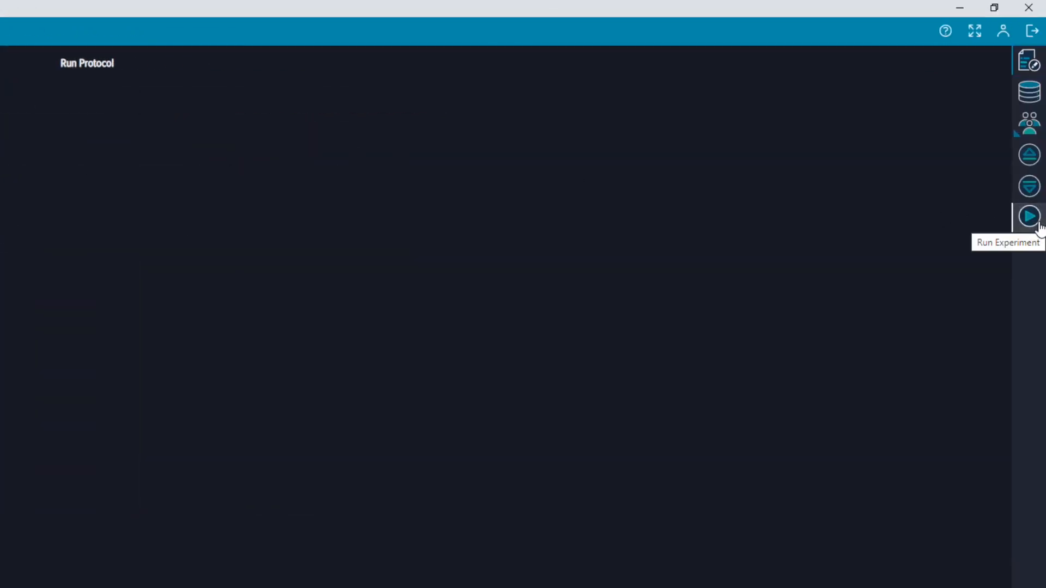
# Run the experiment and follow it in the Monitor's In Progress list
pyautogui.click(1030, 216)
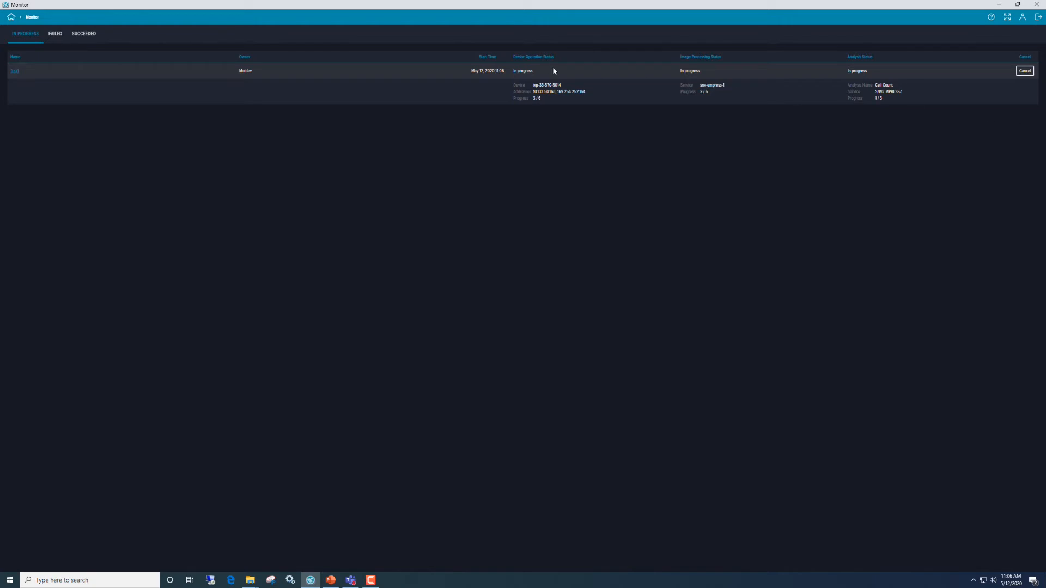
pyautogui.moveTo(554, 72)
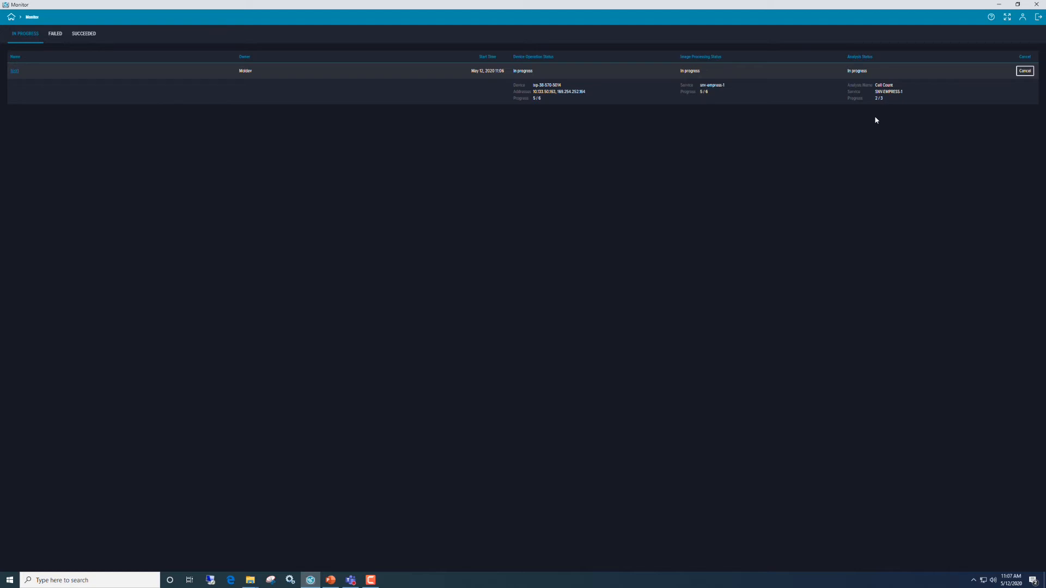
# Open the completed Test1 experiment's Cell Count images and the full image of well B7
pyautogui.click(1024, 70)
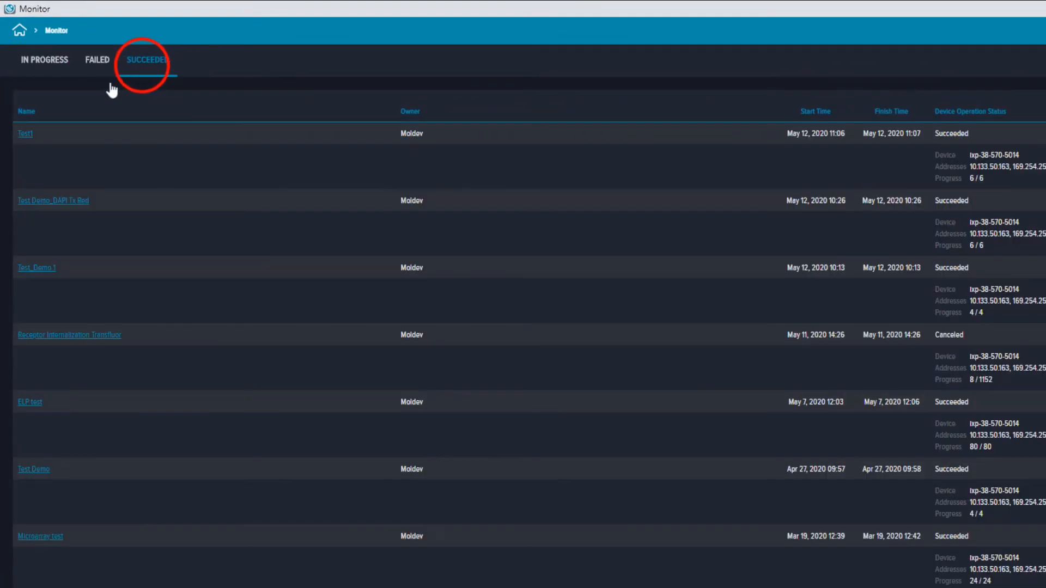
pyautogui.click(25, 133)
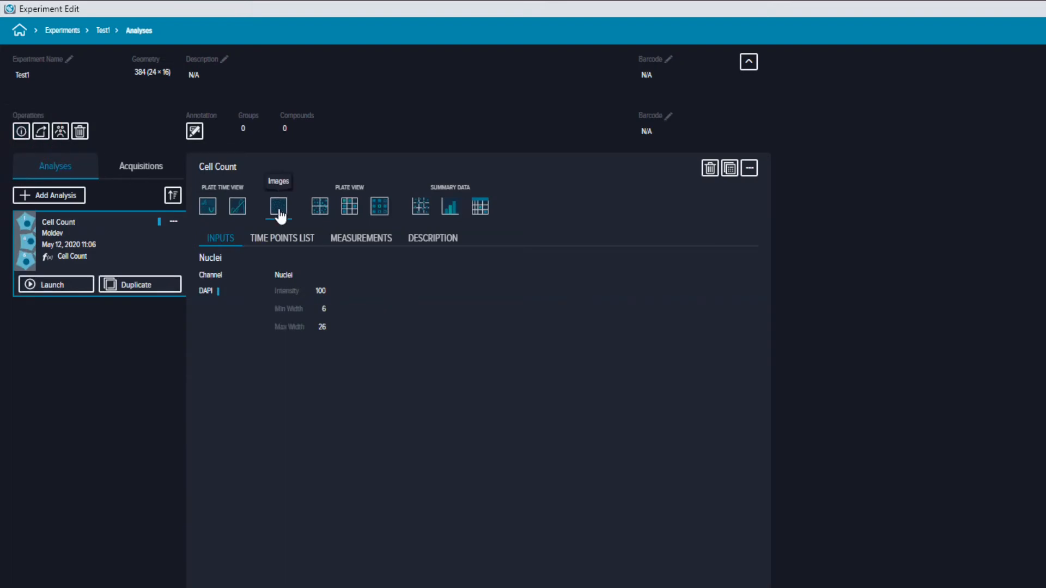
pyautogui.click(278, 206)
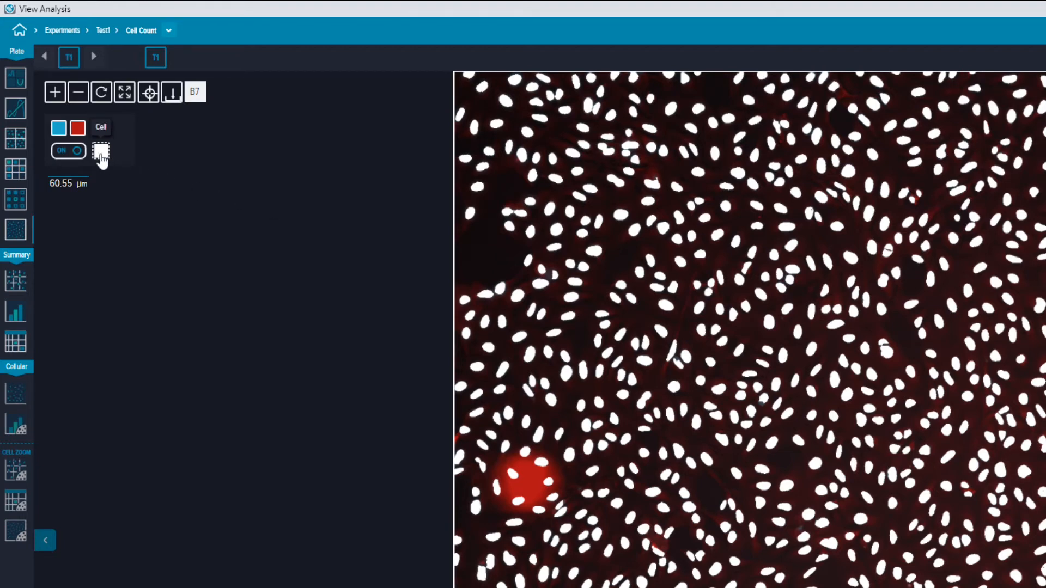
pyautogui.click(100, 150)
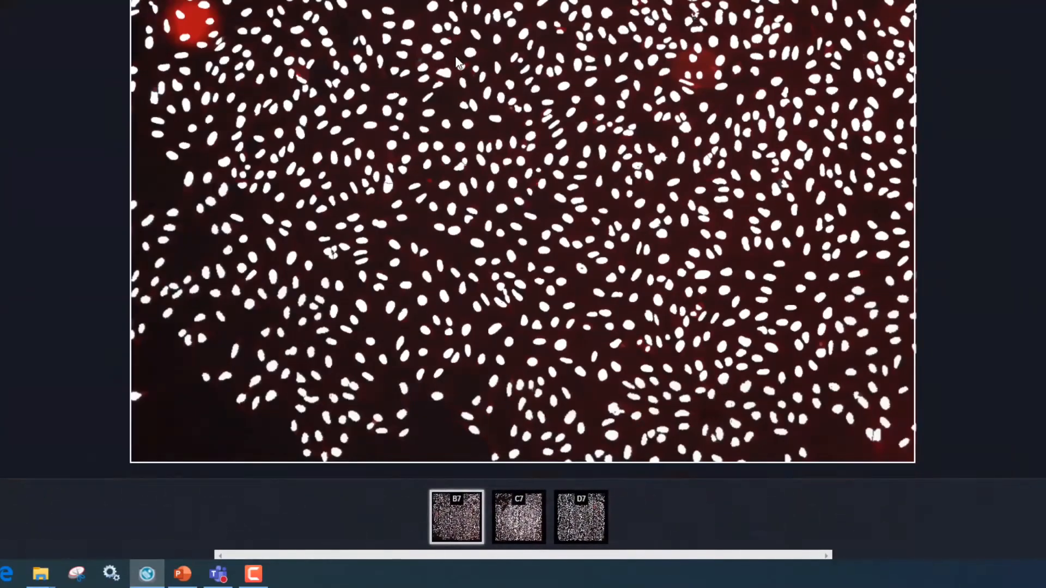
# Page through the C7 and D7 well images, then return to the plate view
pyautogui.click(519, 517)
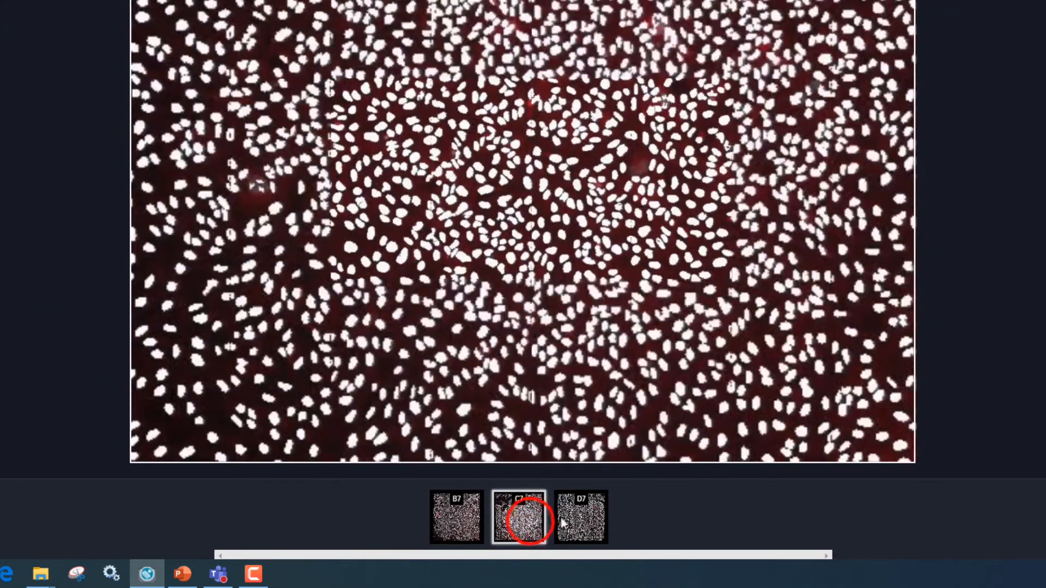
pyautogui.click(456, 516)
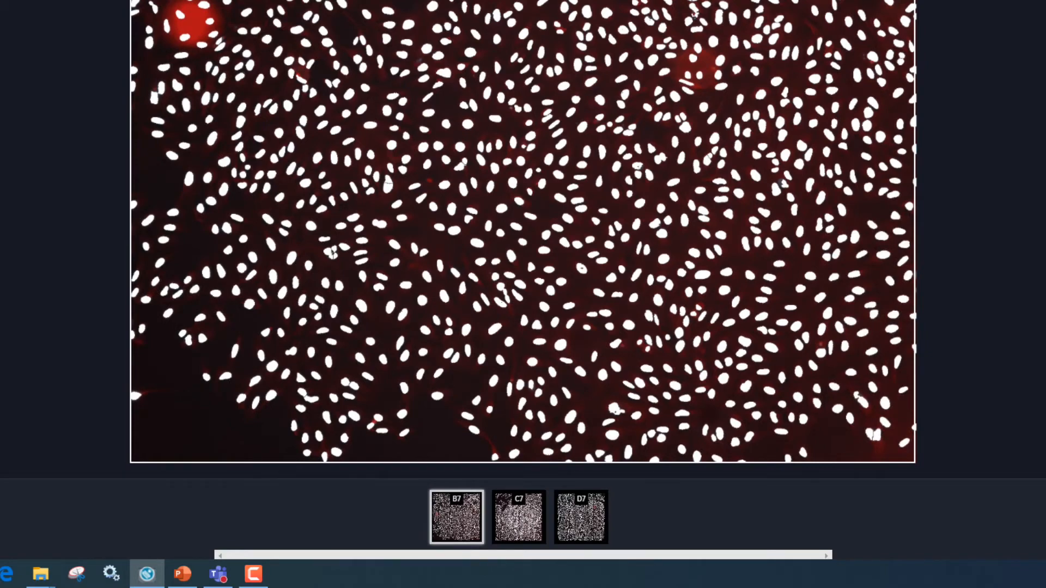
pyautogui.click(16, 141)
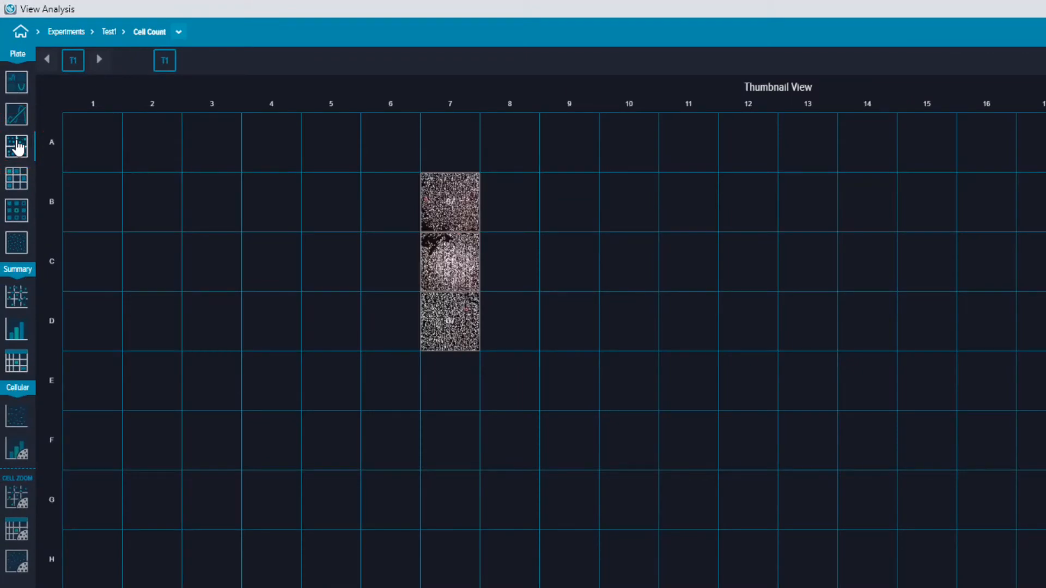
# View well B7 as a single image, then show the per-well measurement summary table
pyautogui.click(450, 201)
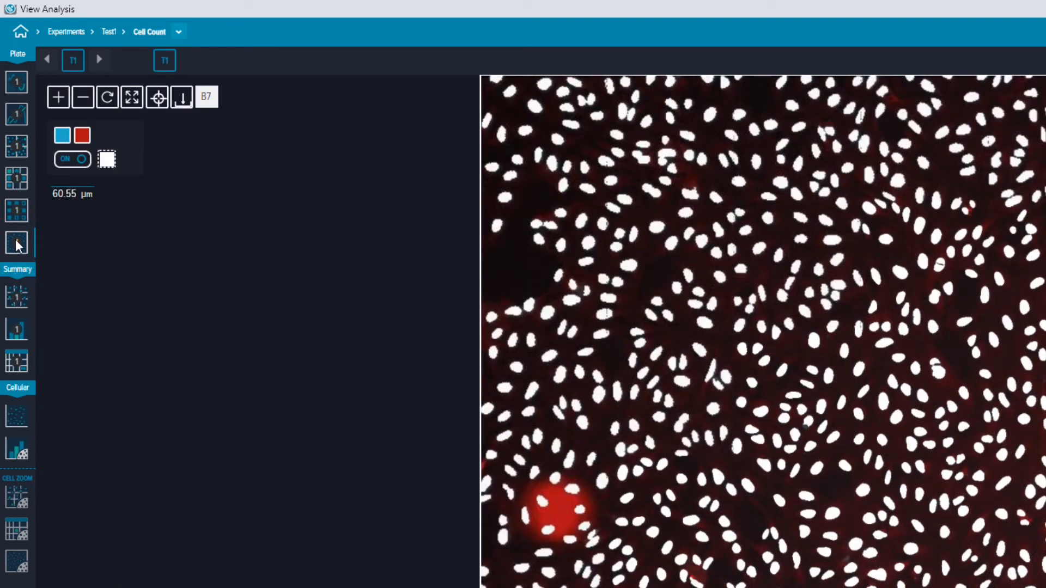
pyautogui.click(16, 360)
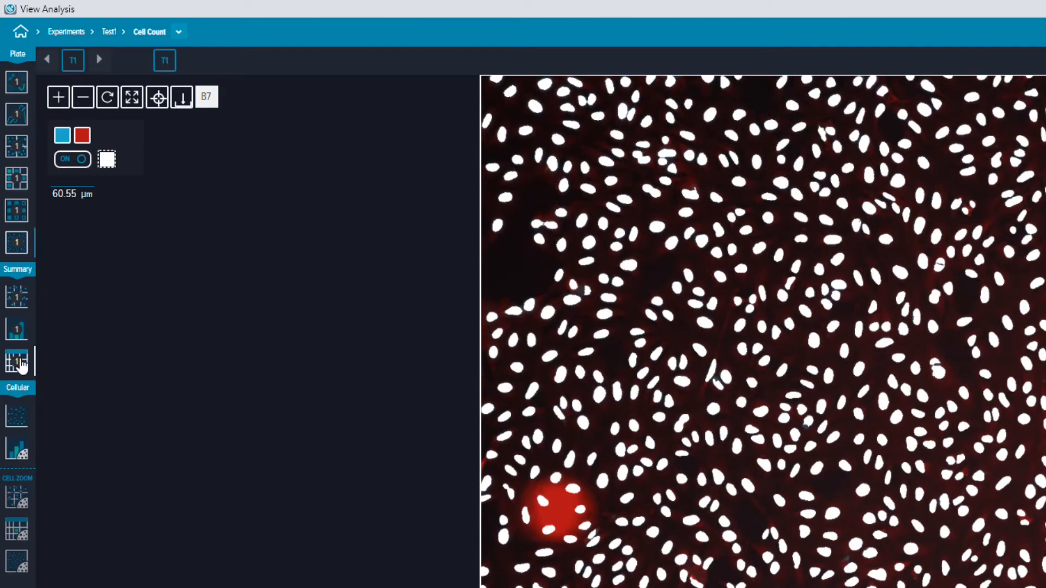
pyautogui.click(16, 361)
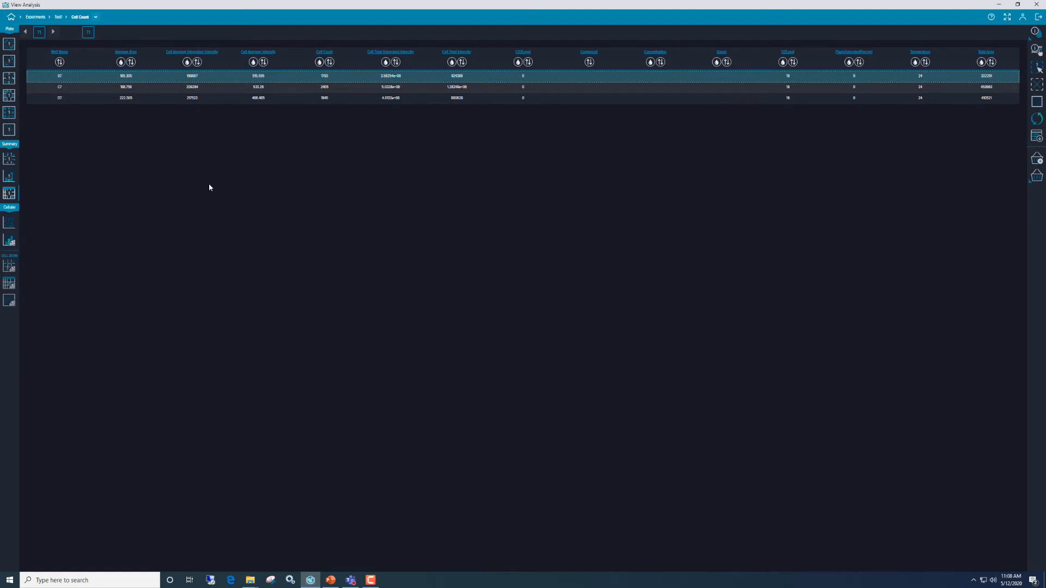
pyautogui.moveTo(90, 86)
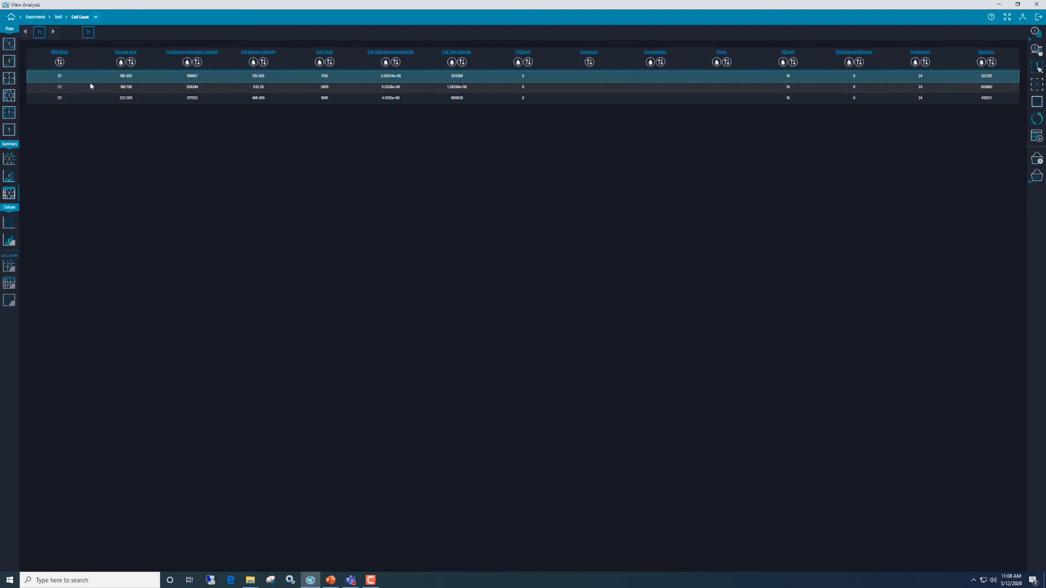
pyautogui.moveTo(10, 222)
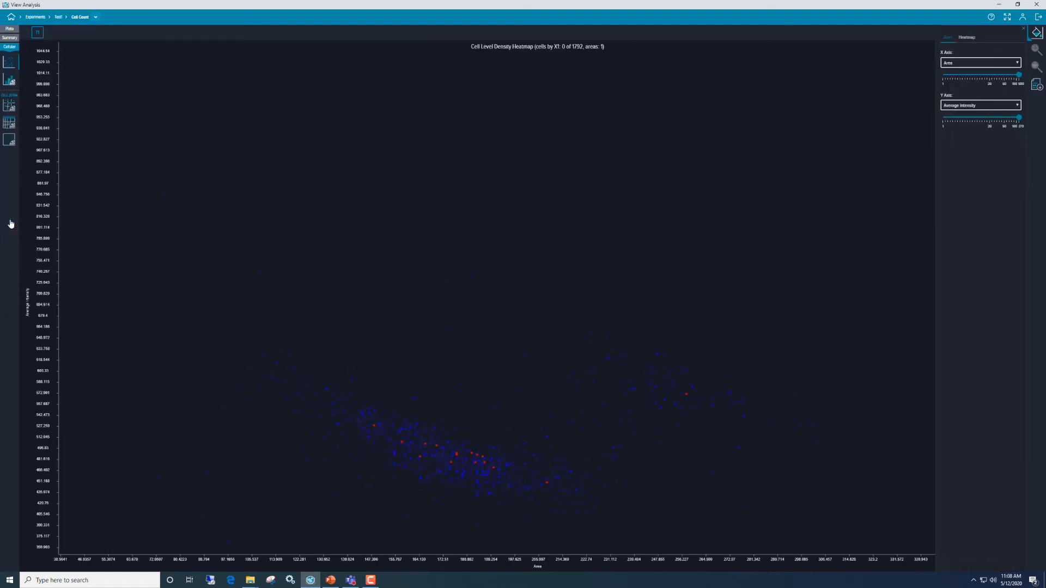
pyautogui.moveTo(297, 383)
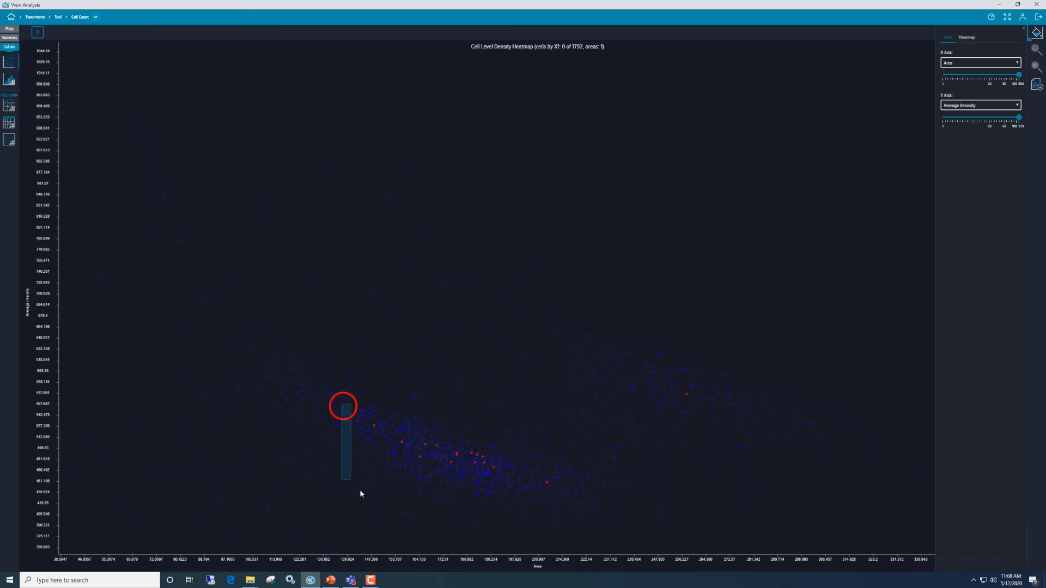
# Select the dense 958-cell cluster on the heatmap and list their cell-level measurements
pyautogui.moveTo(343, 406); pyautogui.dragTo(536, 516)
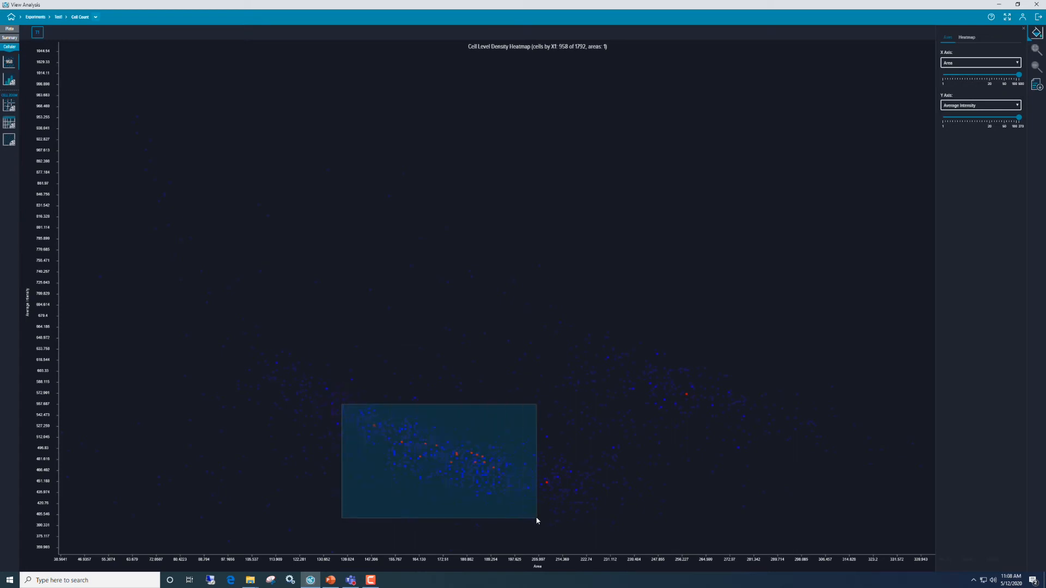
pyautogui.click(10, 122)
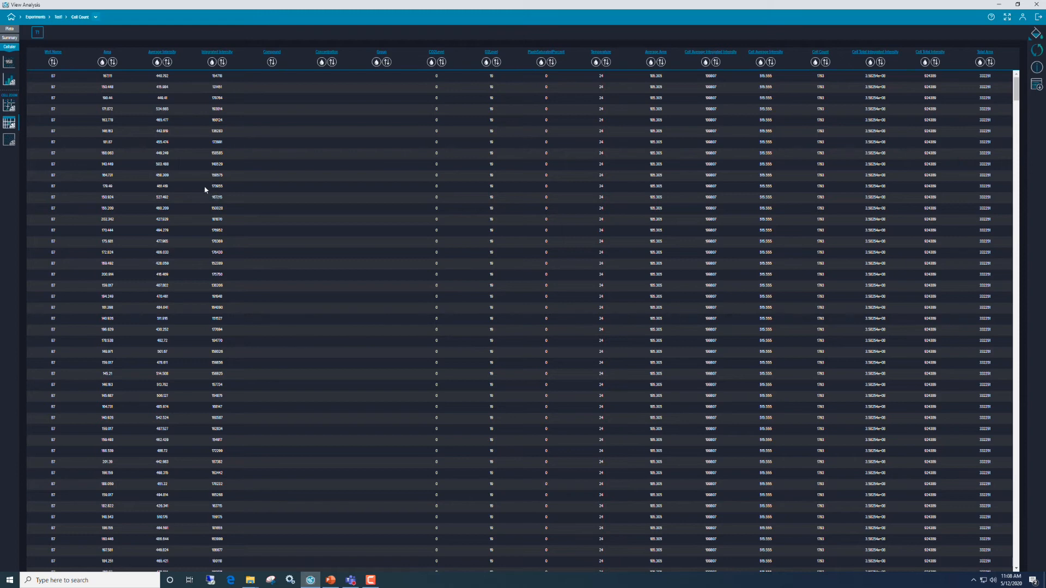
pyautogui.moveTo(134, 137)
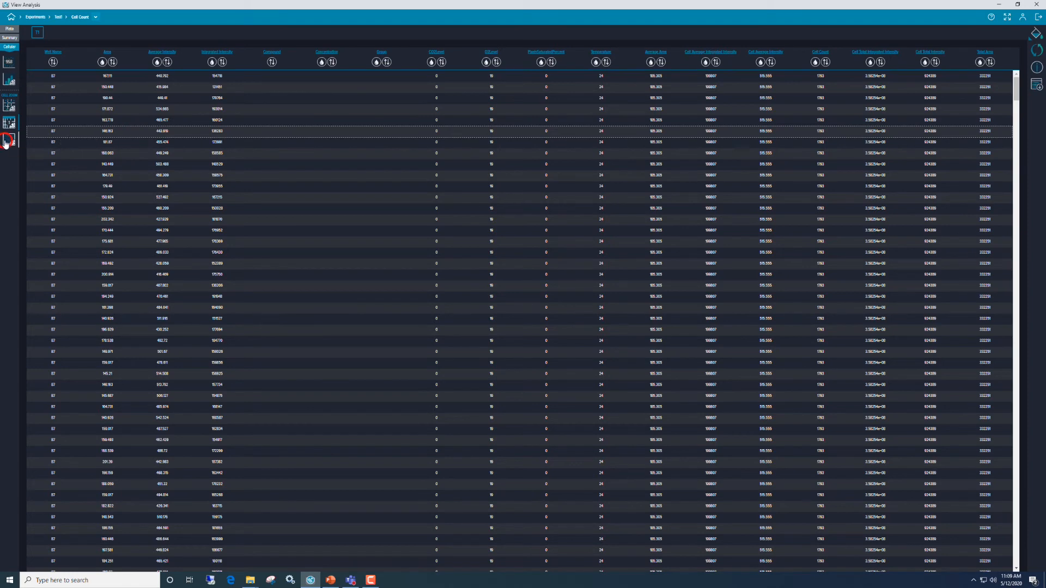
# Locate the chosen cell in the B7 well image with Cell Finder
pyautogui.click(9, 142)
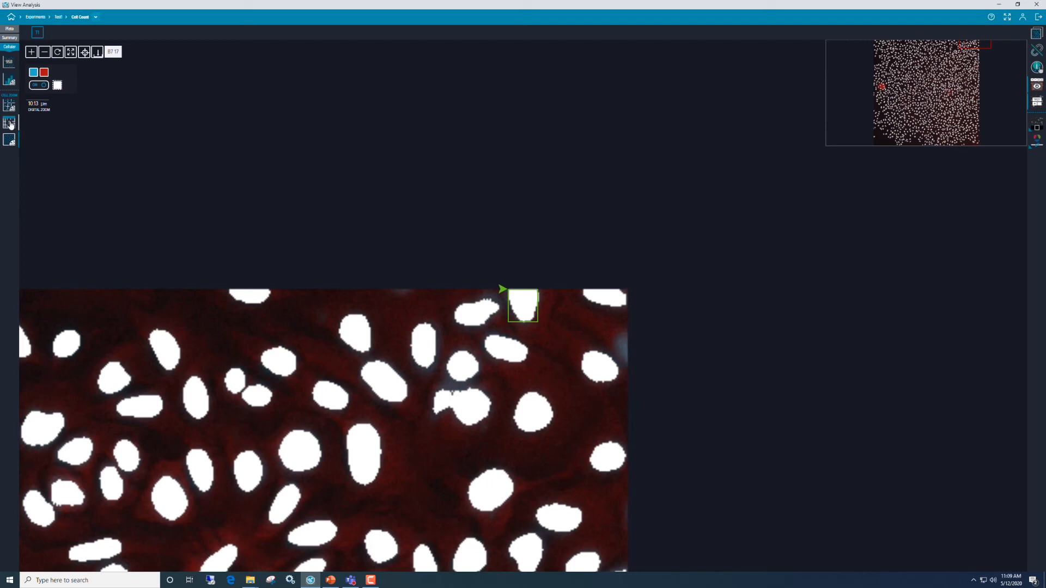
# Return to the cell-level measurements table for well B7
pyautogui.click(10, 123)
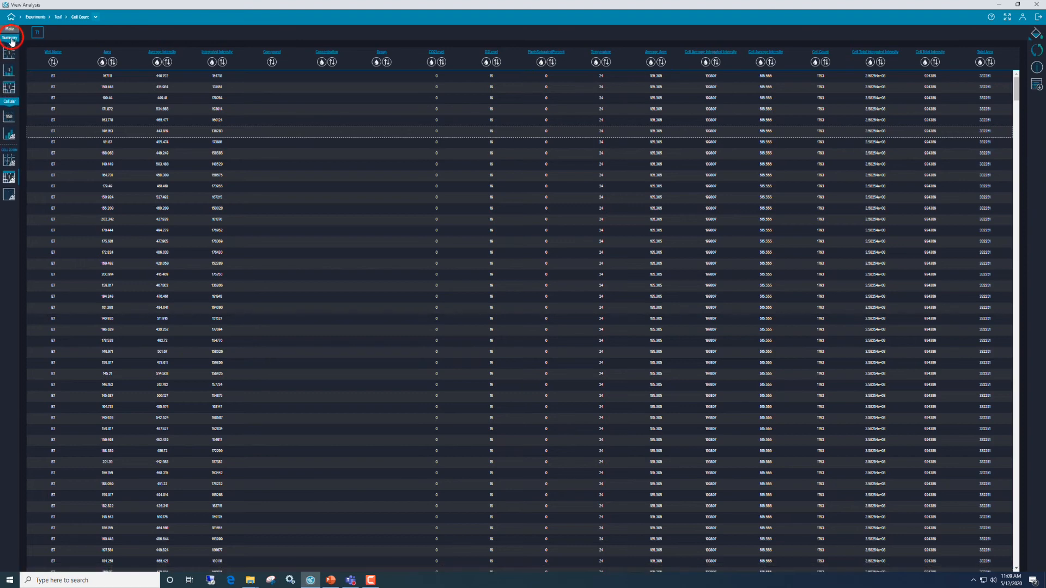
# Show the B7, C7, D7 per-well summary table, then go back to the Experiments gallery
pyautogui.click(10, 28)
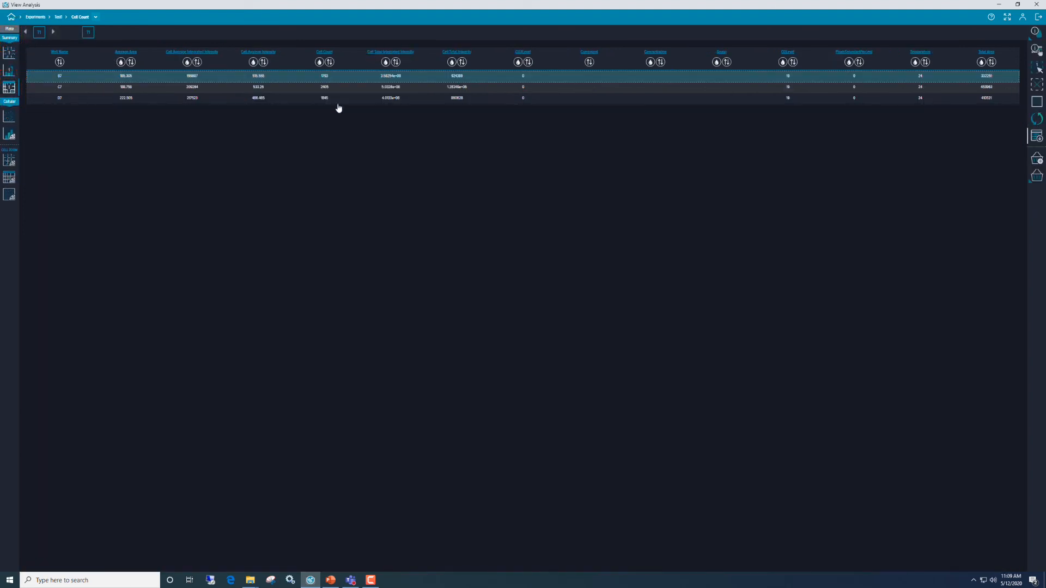
pyautogui.moveTo(1036, 136)
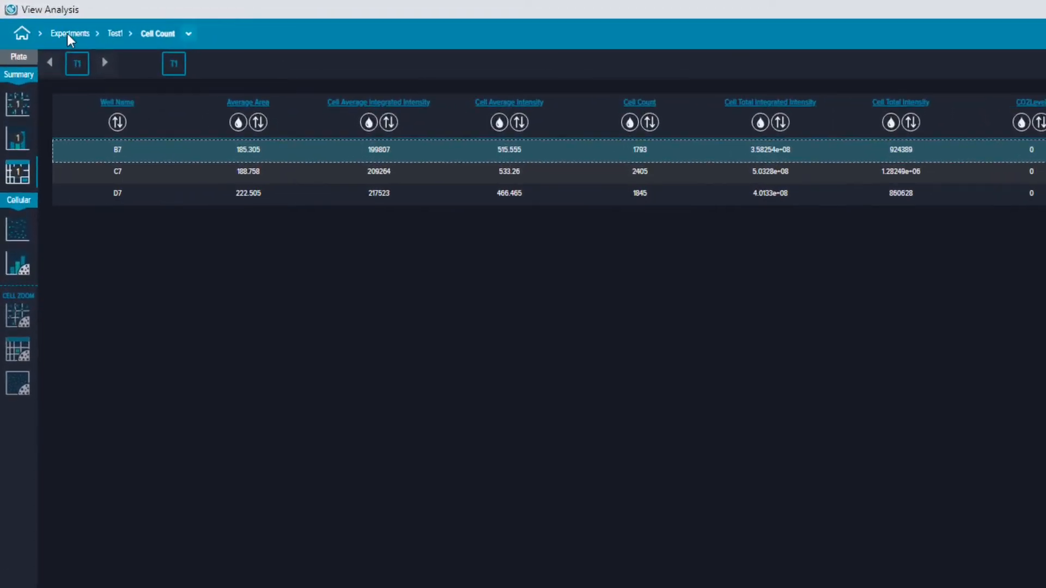
pyautogui.click(70, 33)
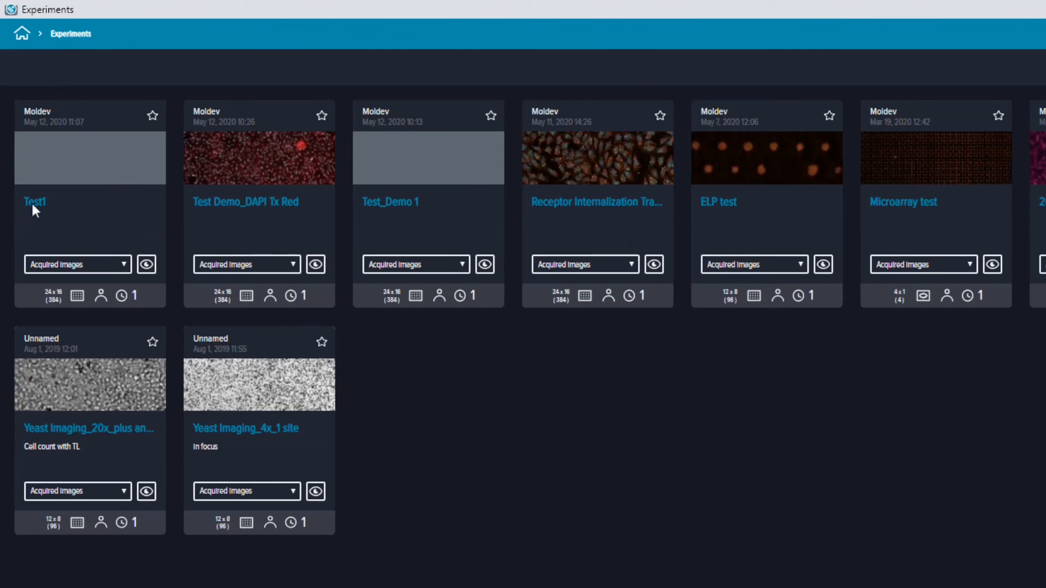
# Export the Test1 object measurements from the Measurements view of the Cell Count analysis
pyautogui.click(34, 203)
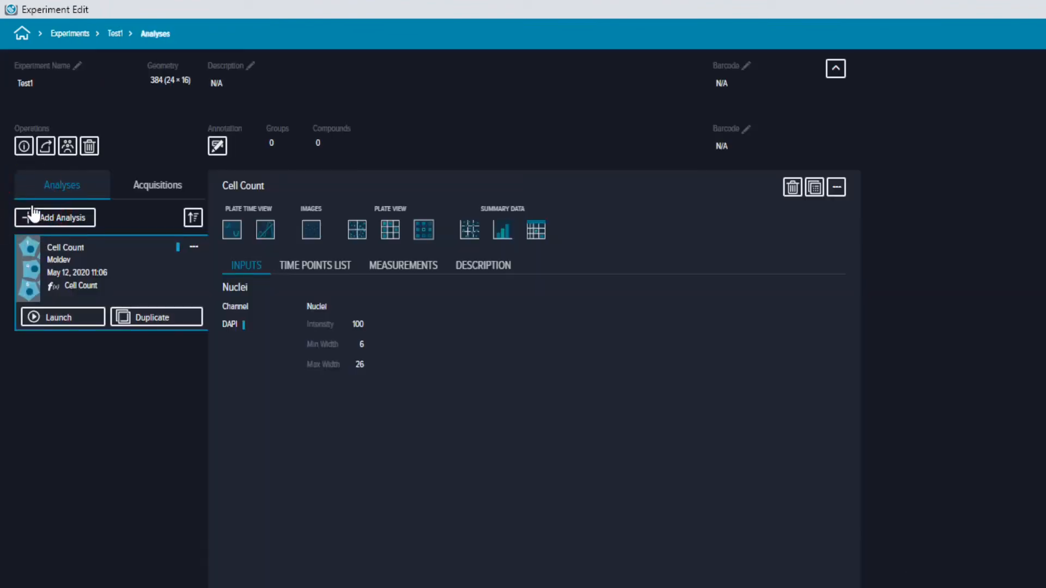
pyautogui.moveTo(399, 272)
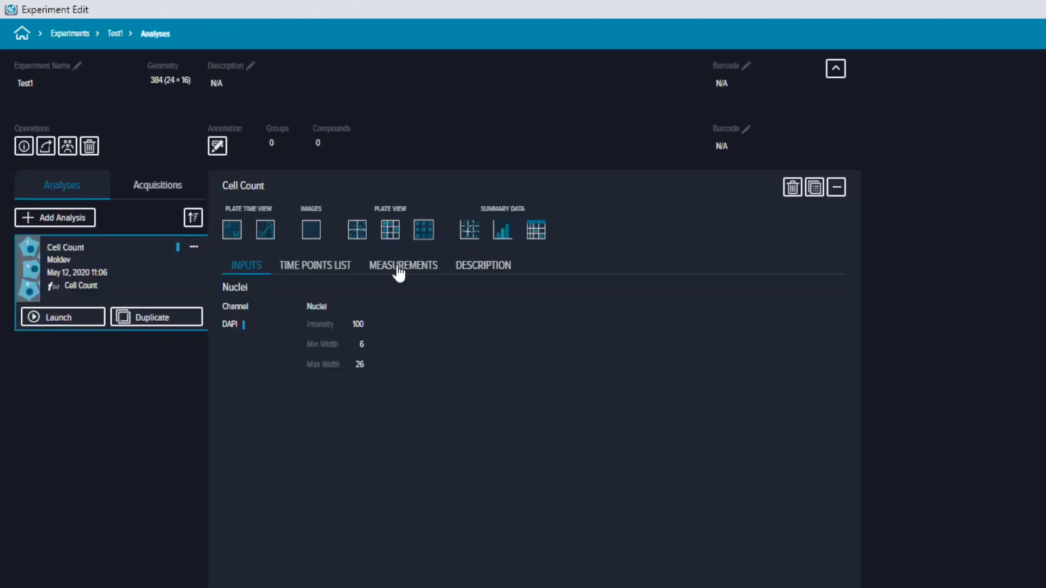
pyautogui.click(402, 265)
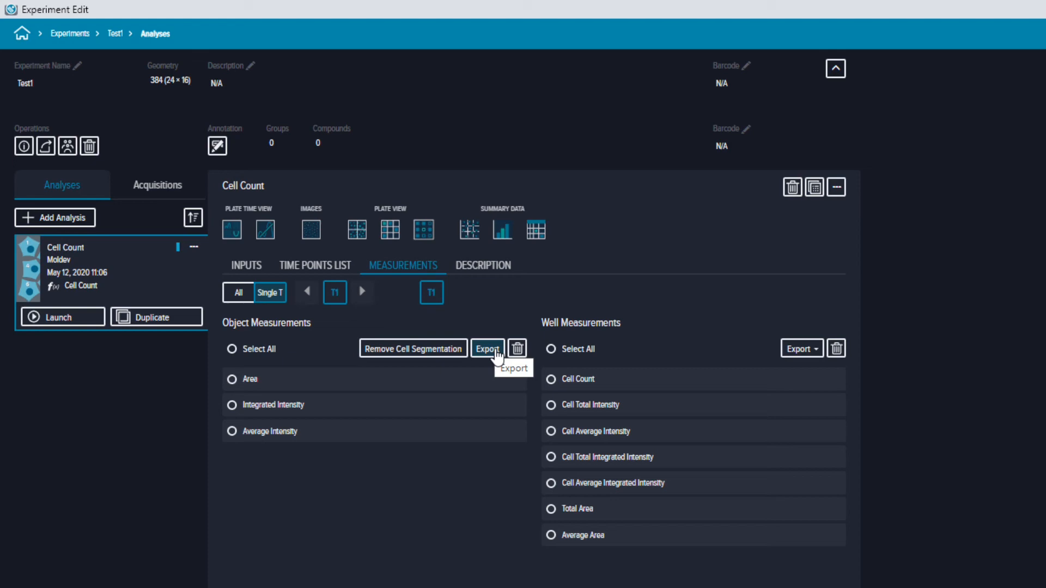
pyautogui.click(232, 349)
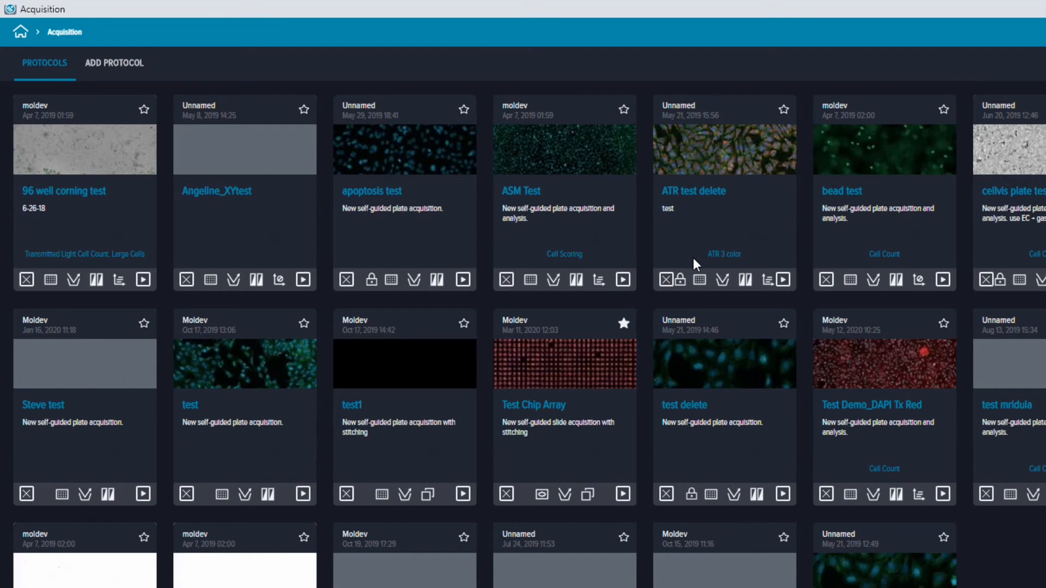
pyautogui.moveTo(852, 393)
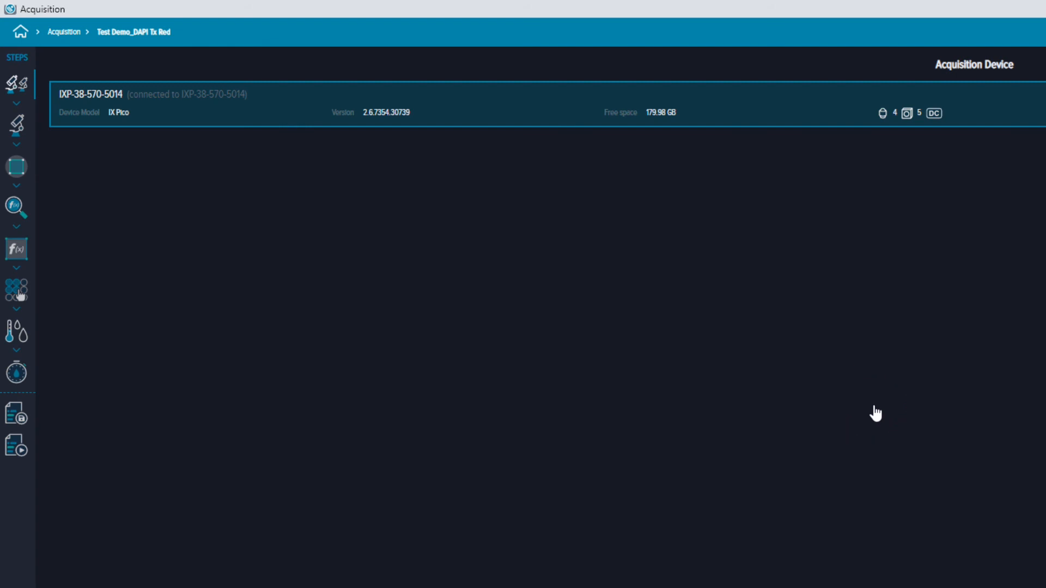
# Show the Acquisition Settings stains list with the DAPI and Texas Red channels
pyautogui.click(16, 126)
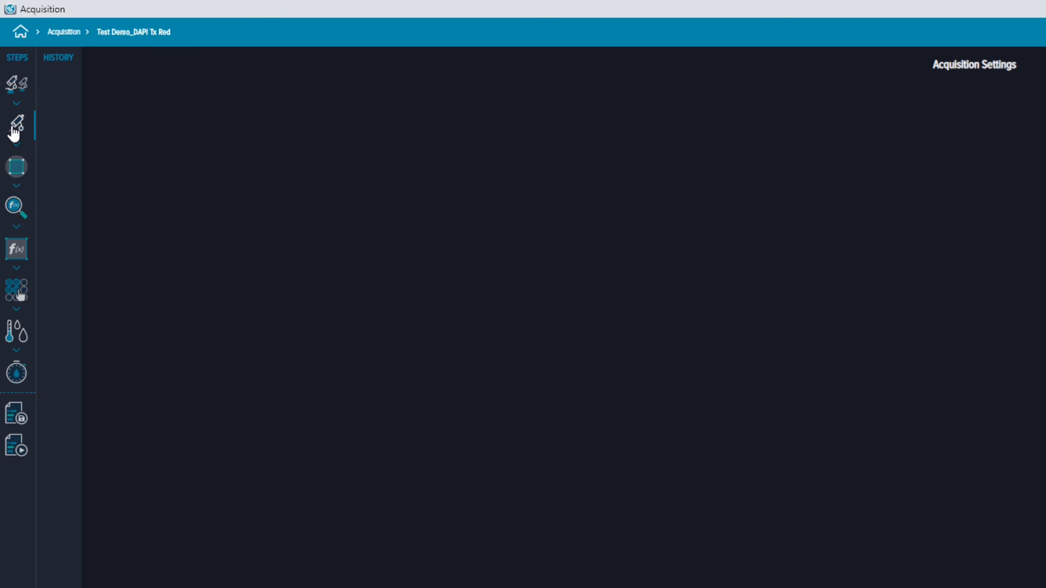
pyautogui.click(1026, 138)
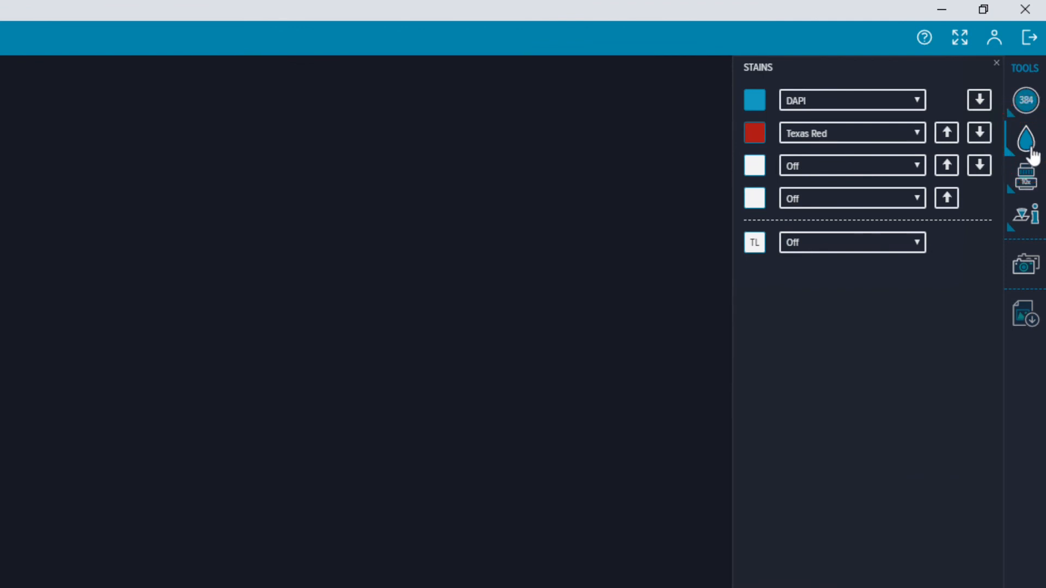
# Show the live preview and the DAPI channel's 6 µm focus offset and 30 ms exposure
pyautogui.click(1026, 176)
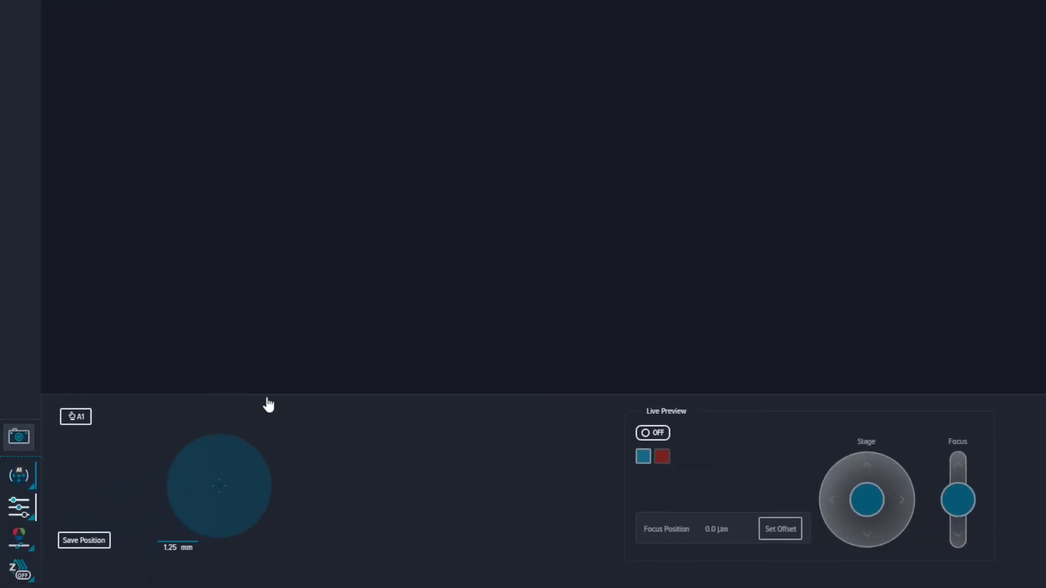
pyautogui.click(19, 507)
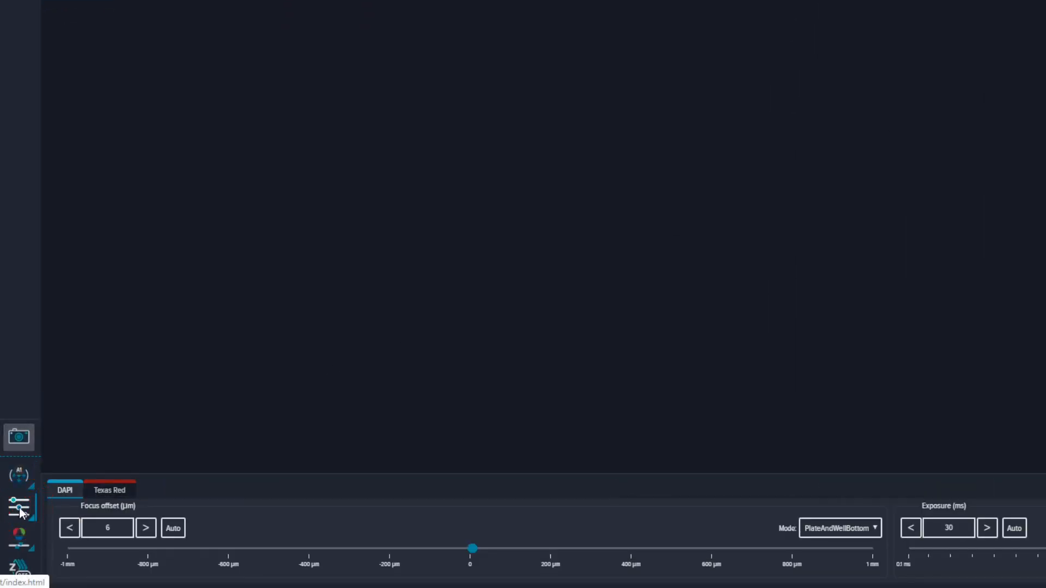